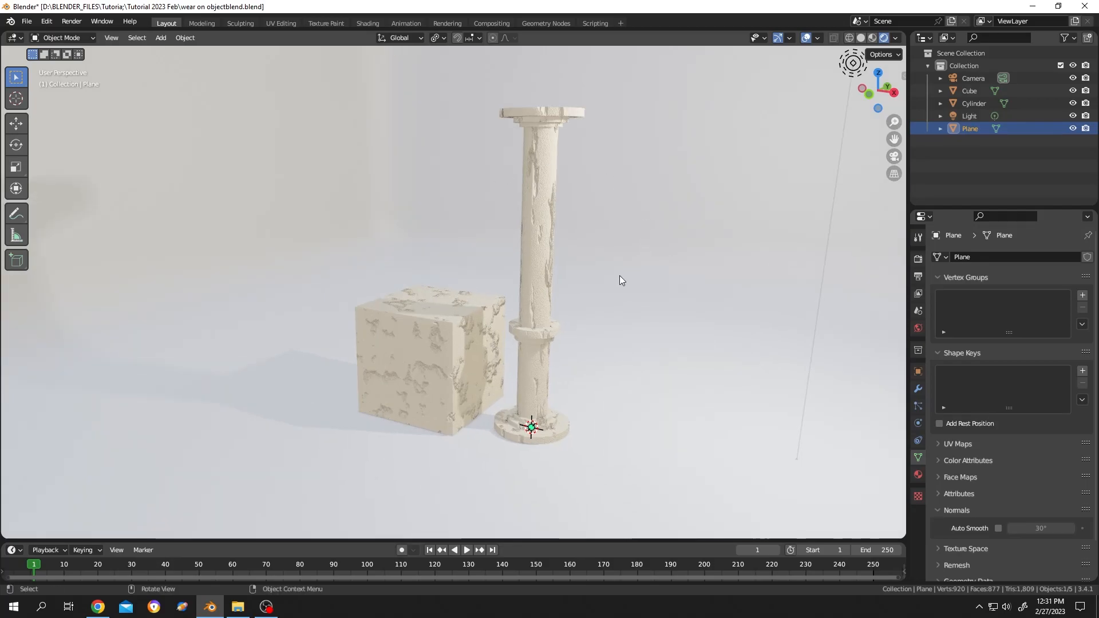
Preview the scene in solid, wireframe, material and rendered viewport shading.
left_click(862, 38)
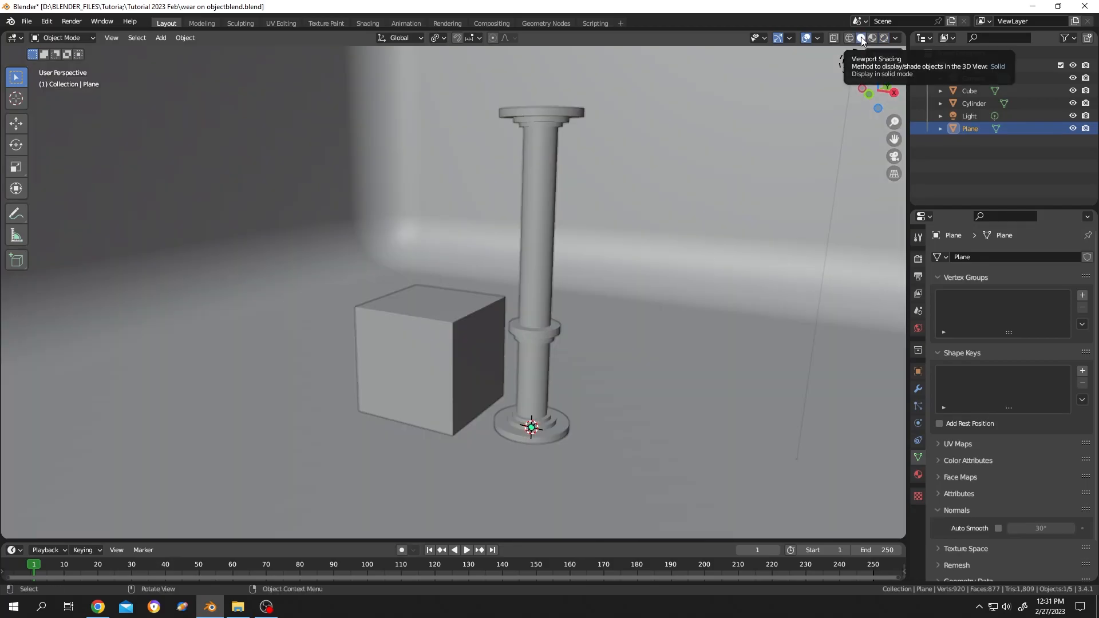
left_click(834, 37)
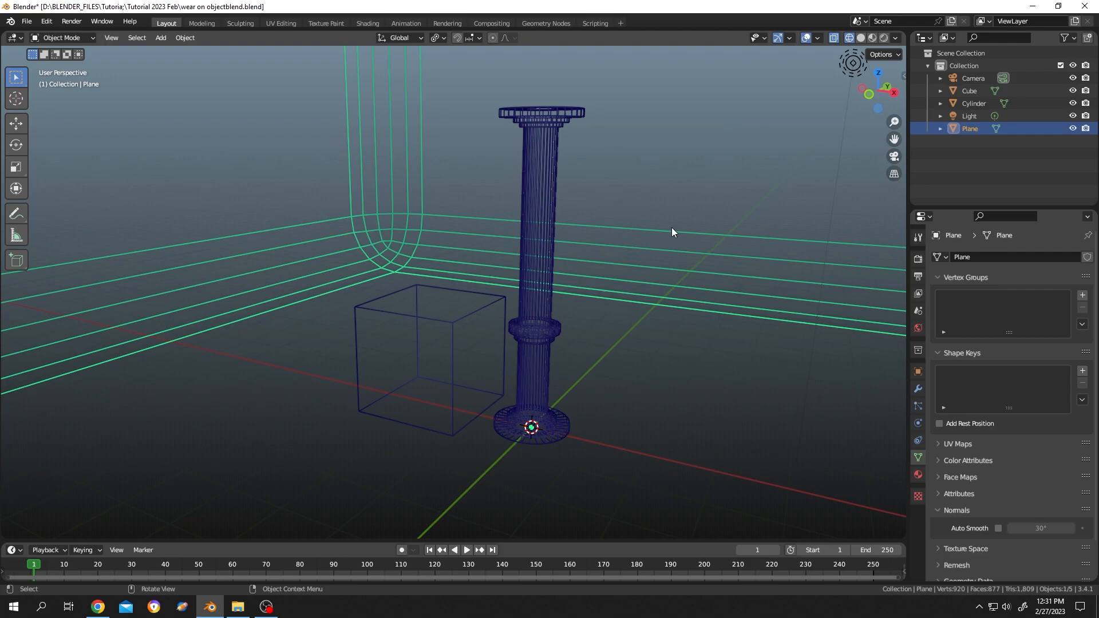
left_click(874, 37)
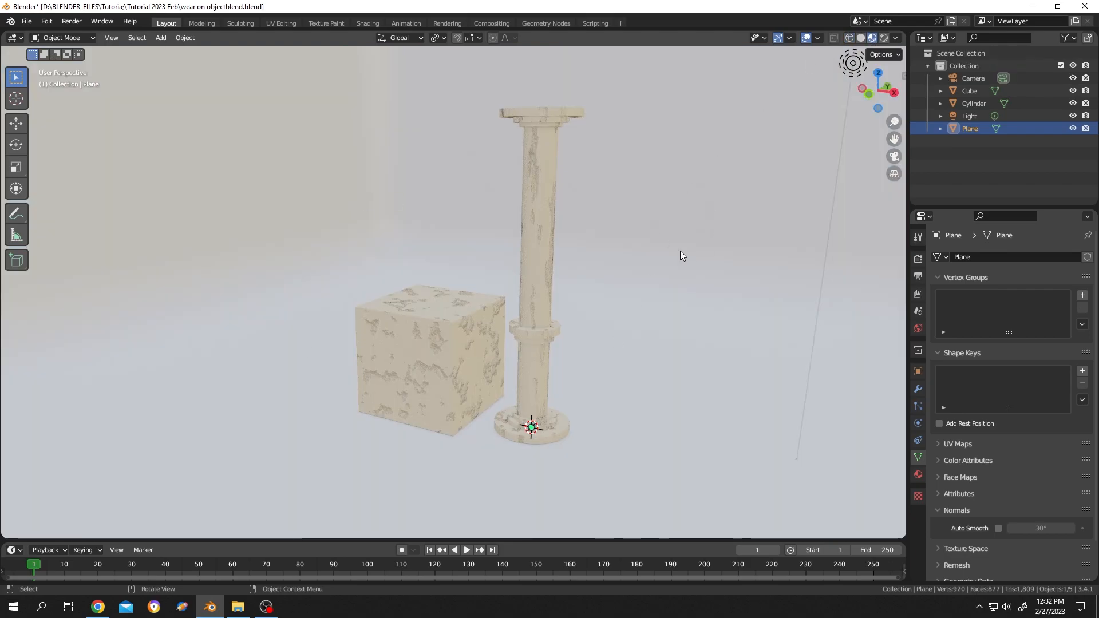
left_click(884, 37)
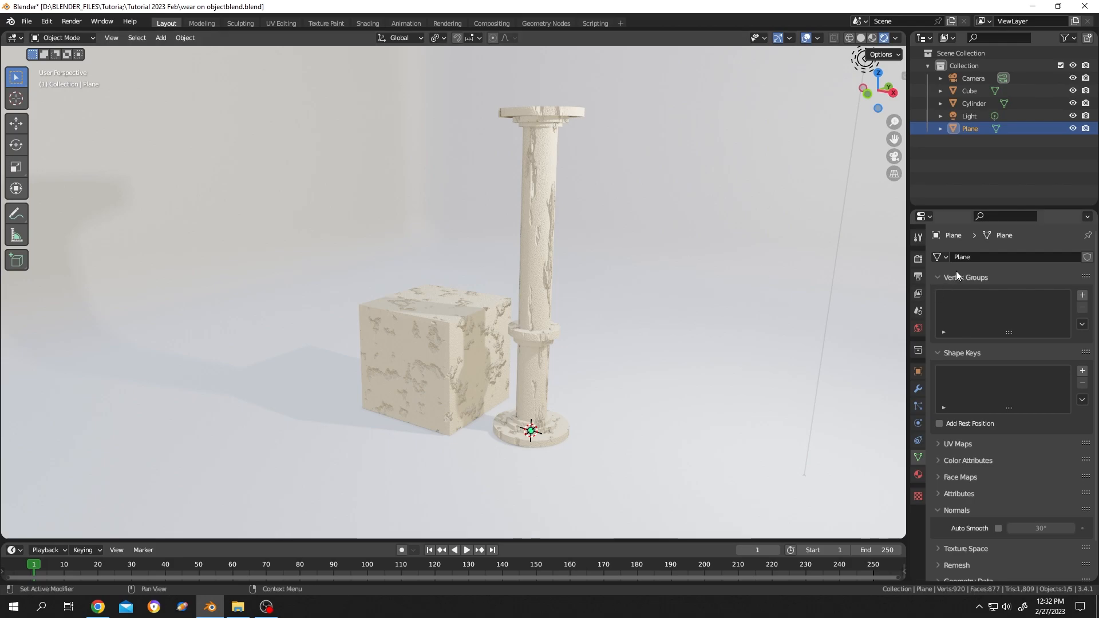
mouse_move(918, 259)
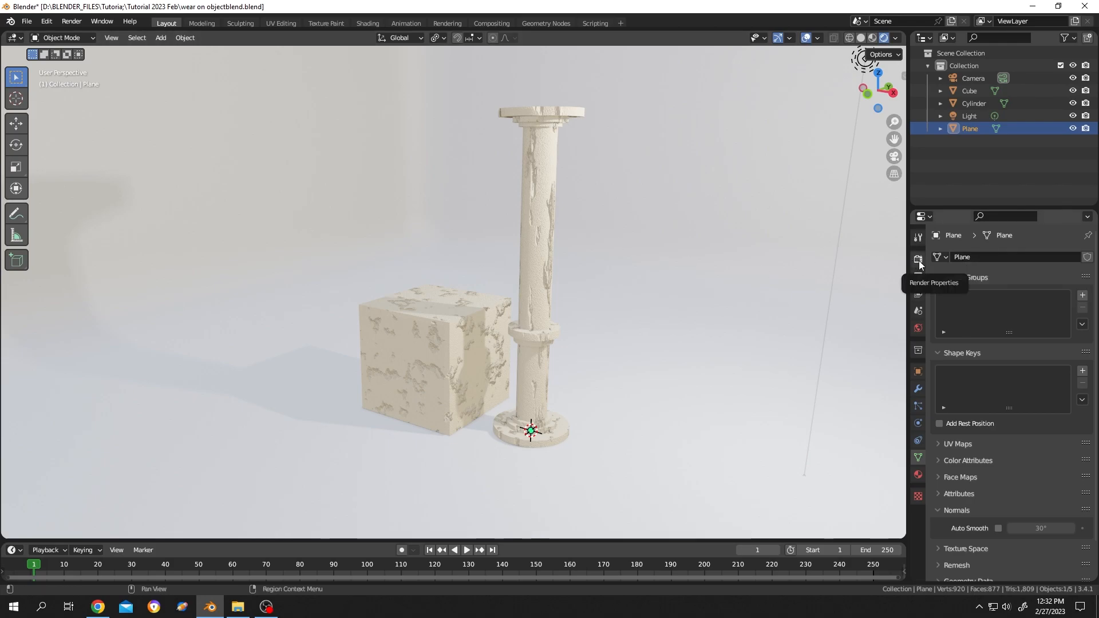
Set the render engine in Render Properties back to Eevee.
left_click(918, 260)
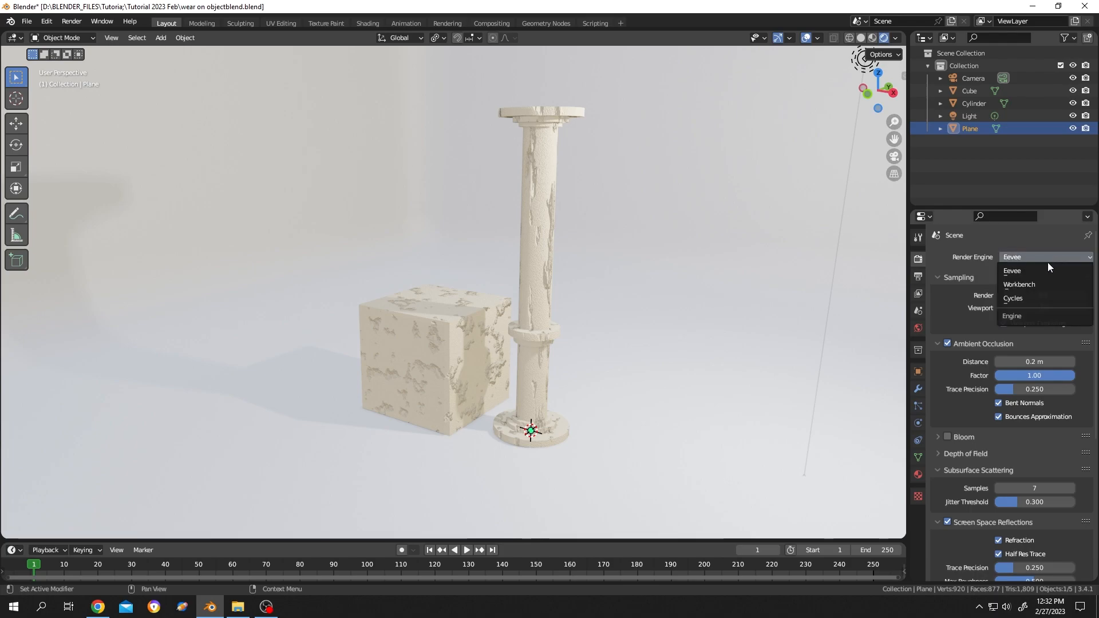
left_click(1012, 298)
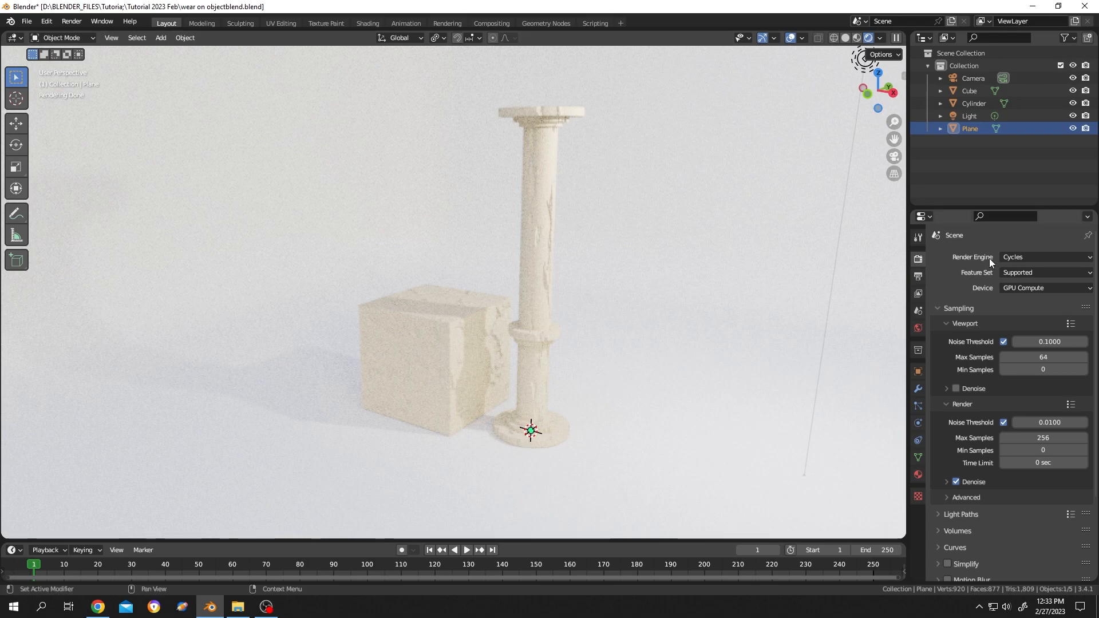
left_click(1045, 257)
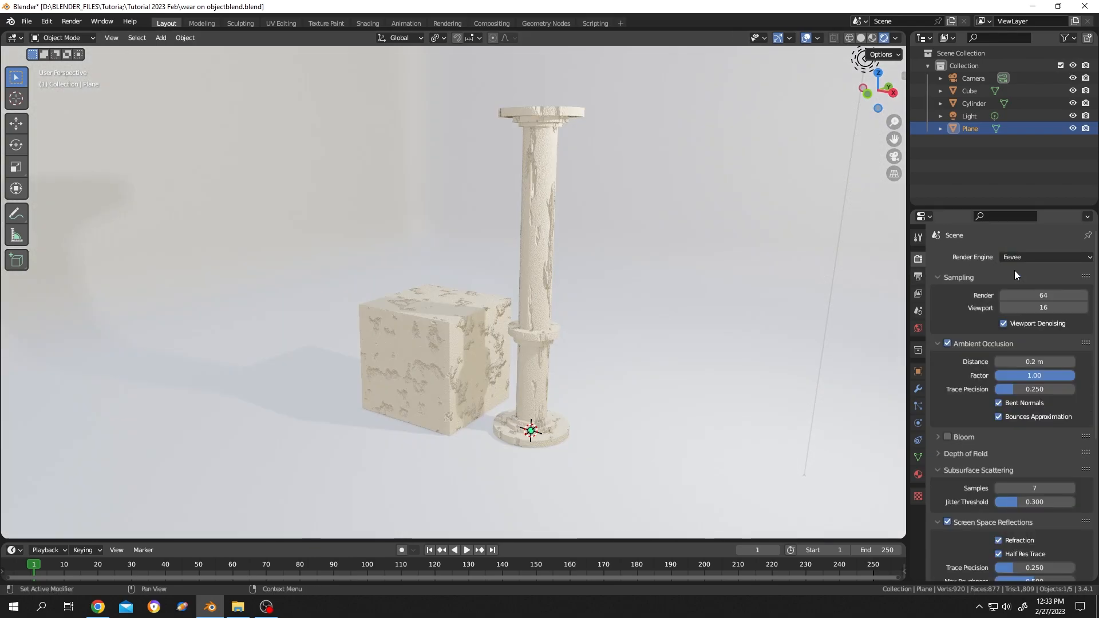
mouse_move(599, 295)
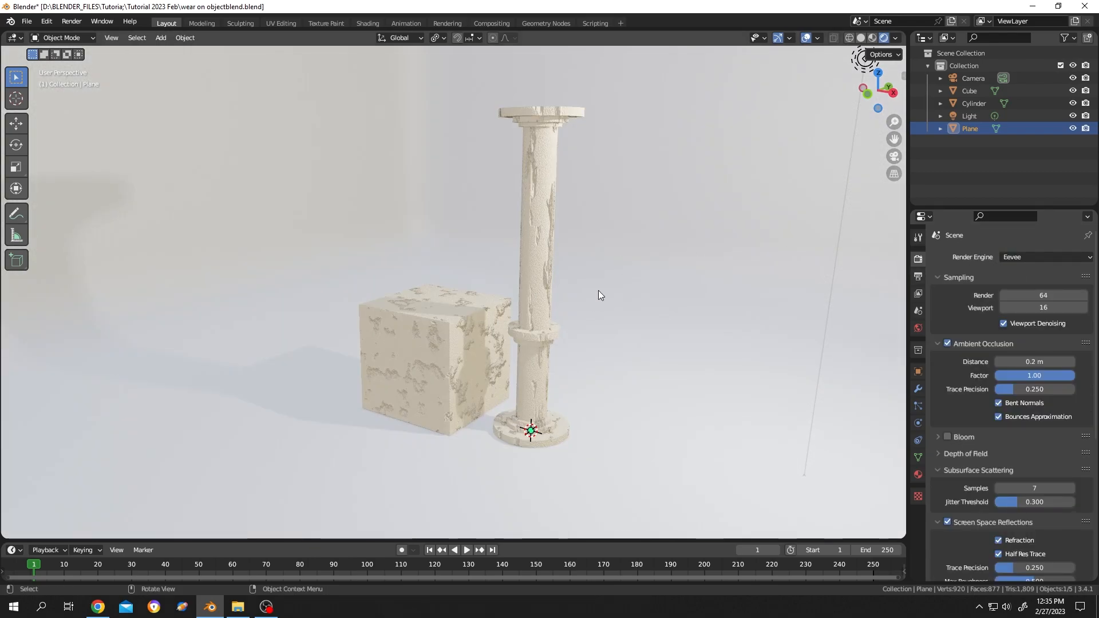
mouse_move(917, 275)
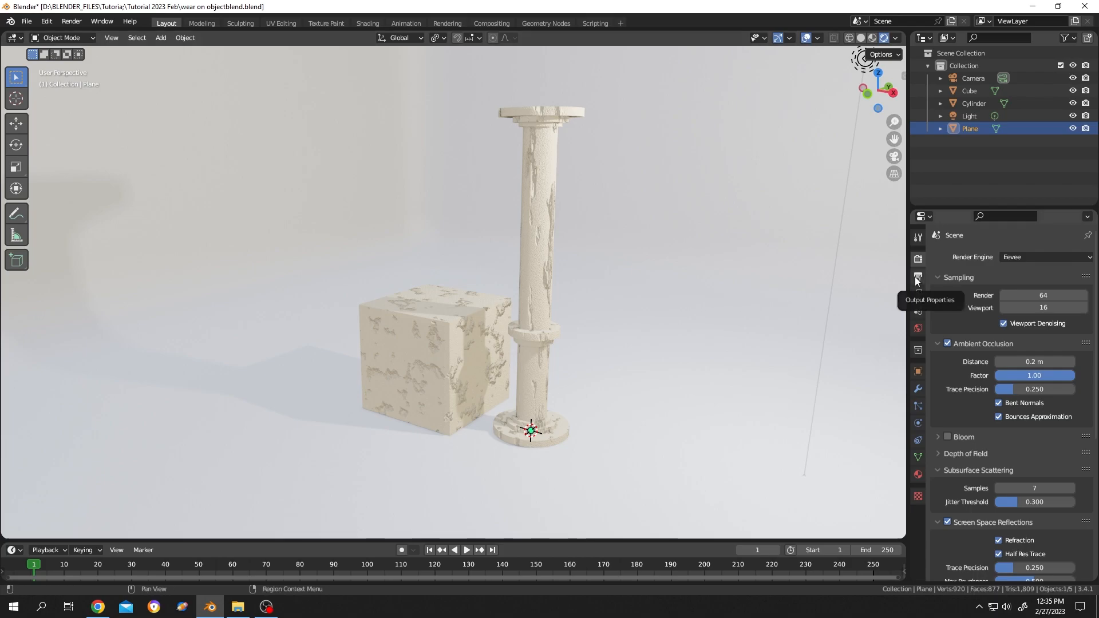
Double the output resolution to 3840 × 2160 and select the existing camera.
left_click(917, 275)
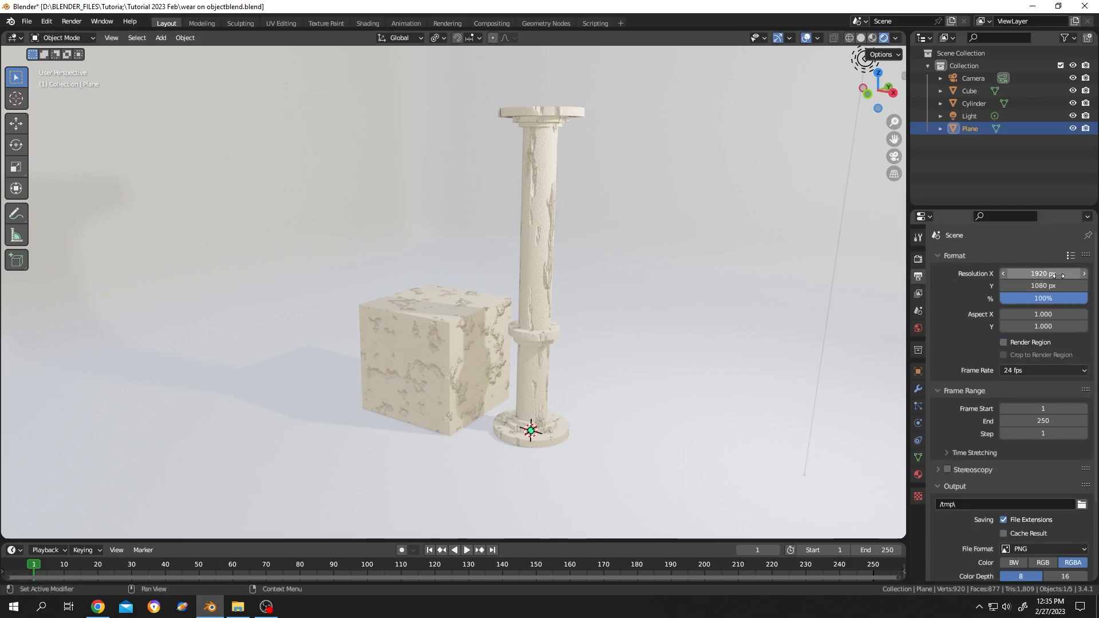
left_click(1042, 274)
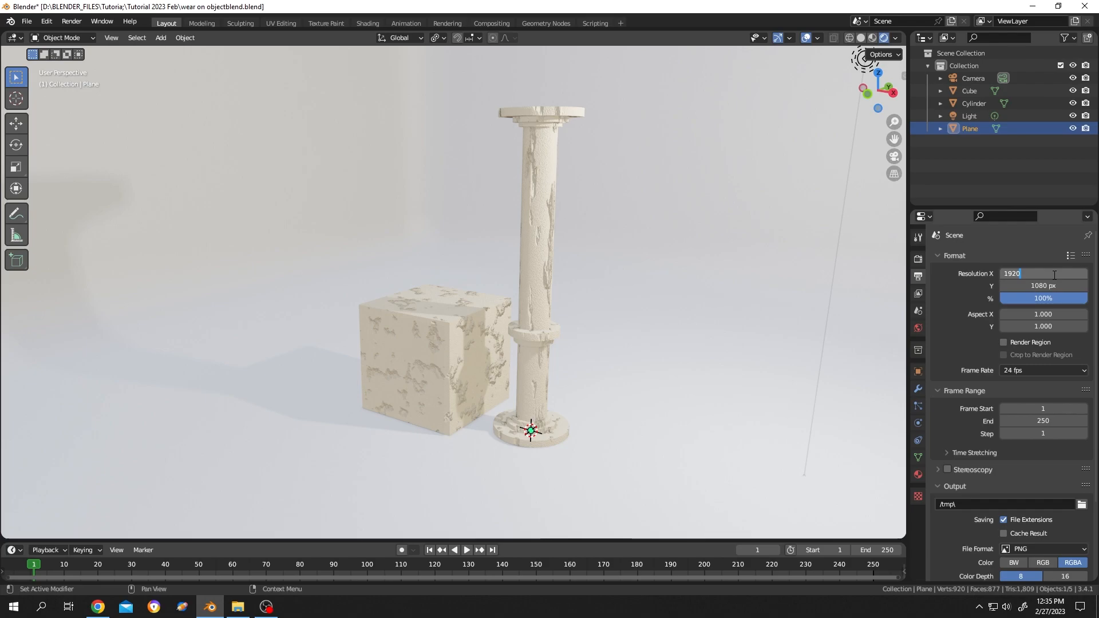
type("*2")
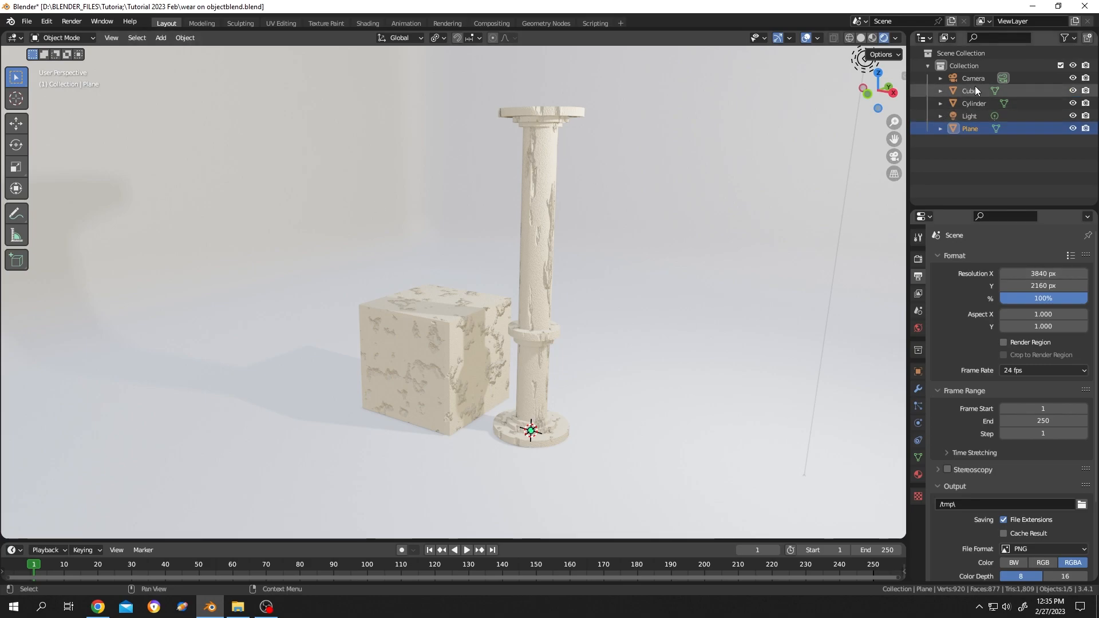
left_click(973, 78)
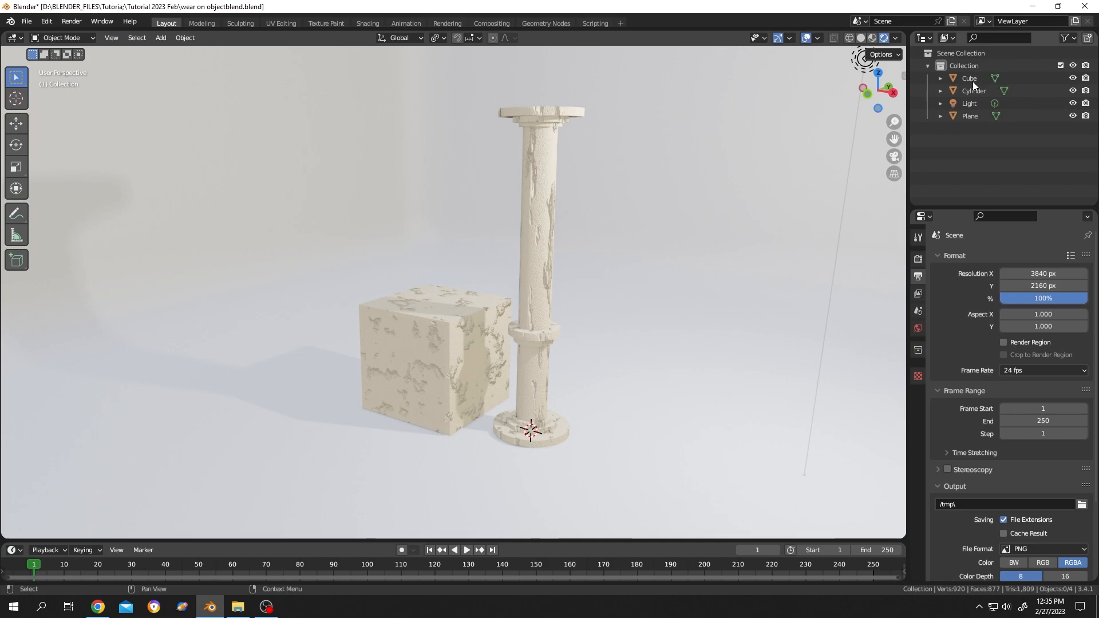
Add a new Camera object near the base of the column.
key("shift+a")
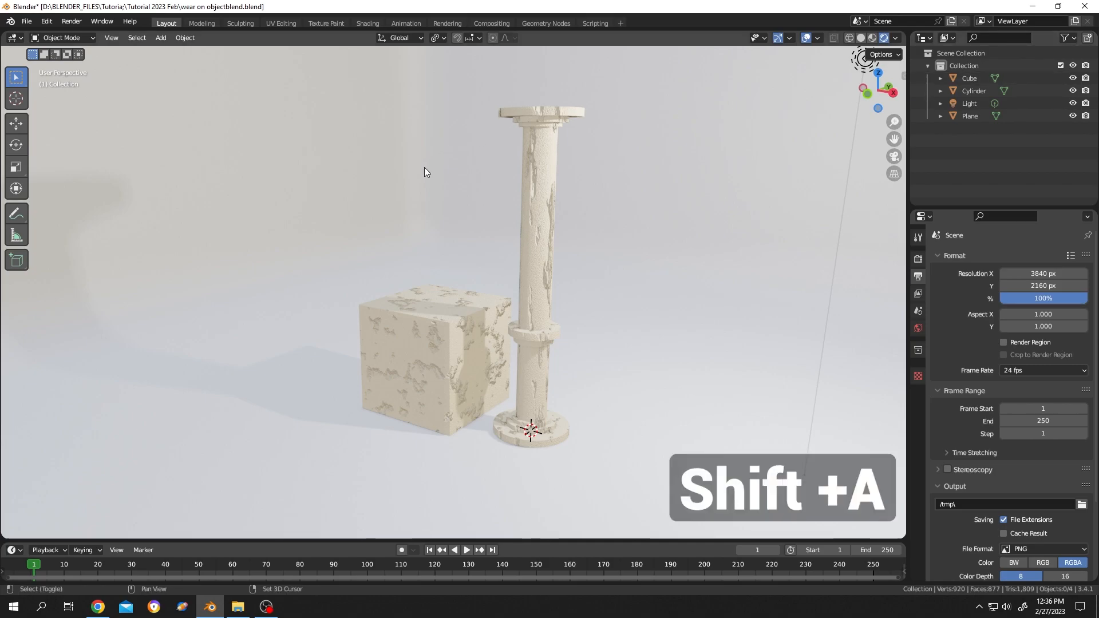
key("shift+a")
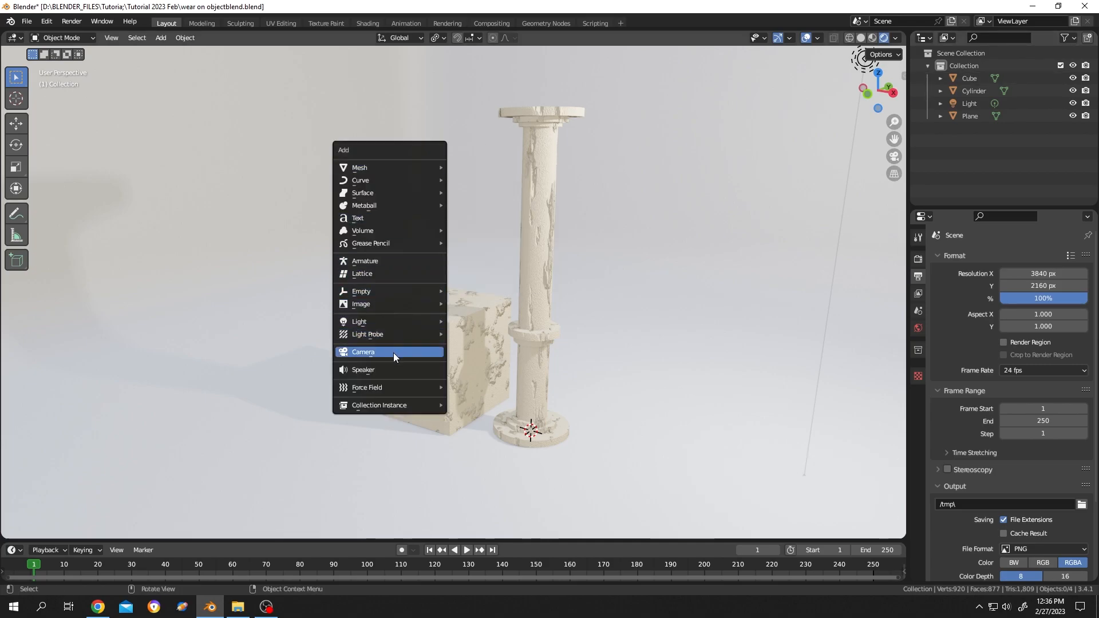
left_click(363, 352)
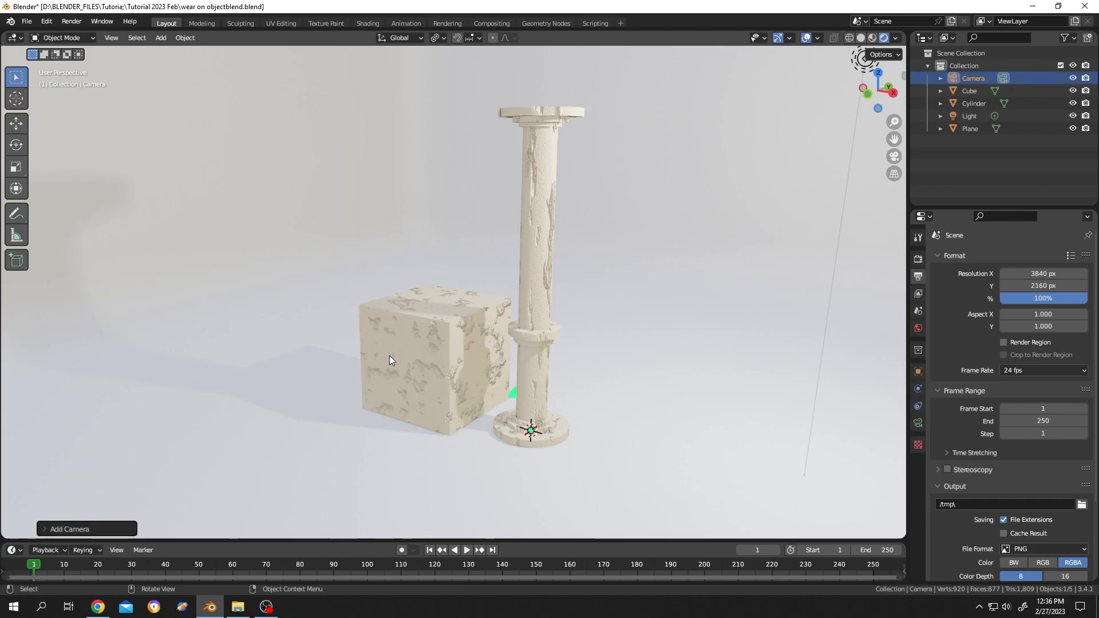
mouse_move(649, 284)
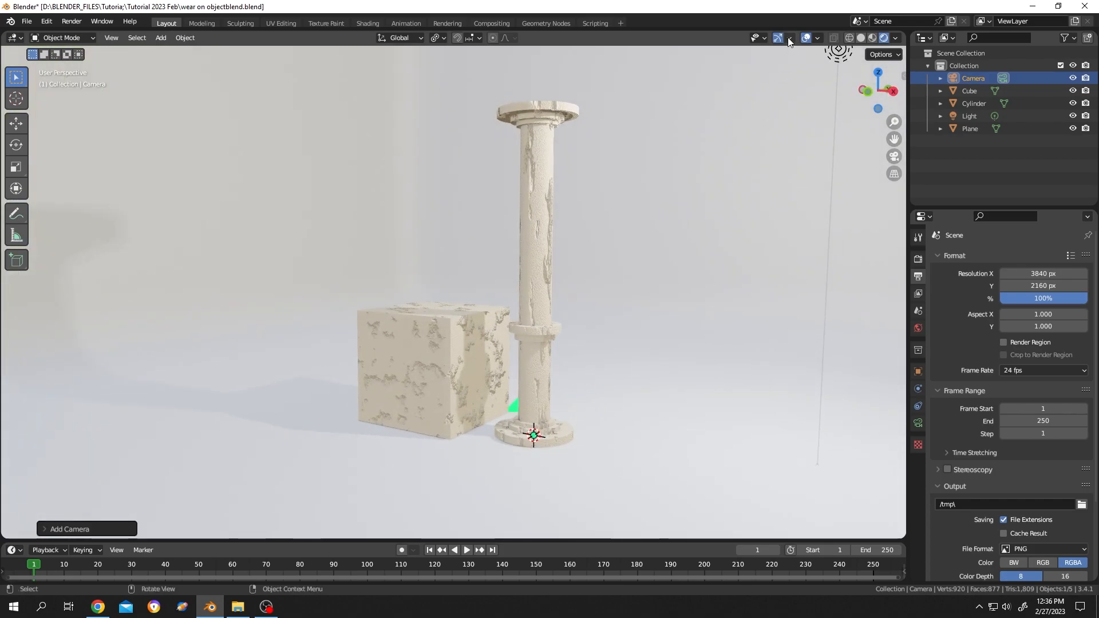
Enable the object move and rotate gizmos in the Viewport Gizmos menu.
left_click(788, 38)
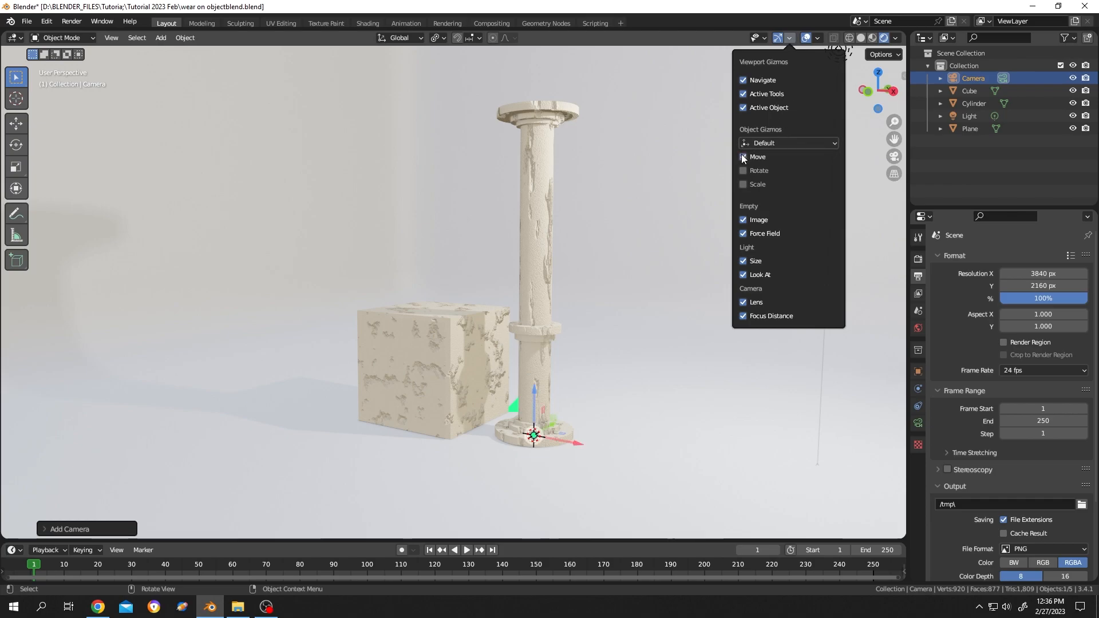
left_click(743, 156)
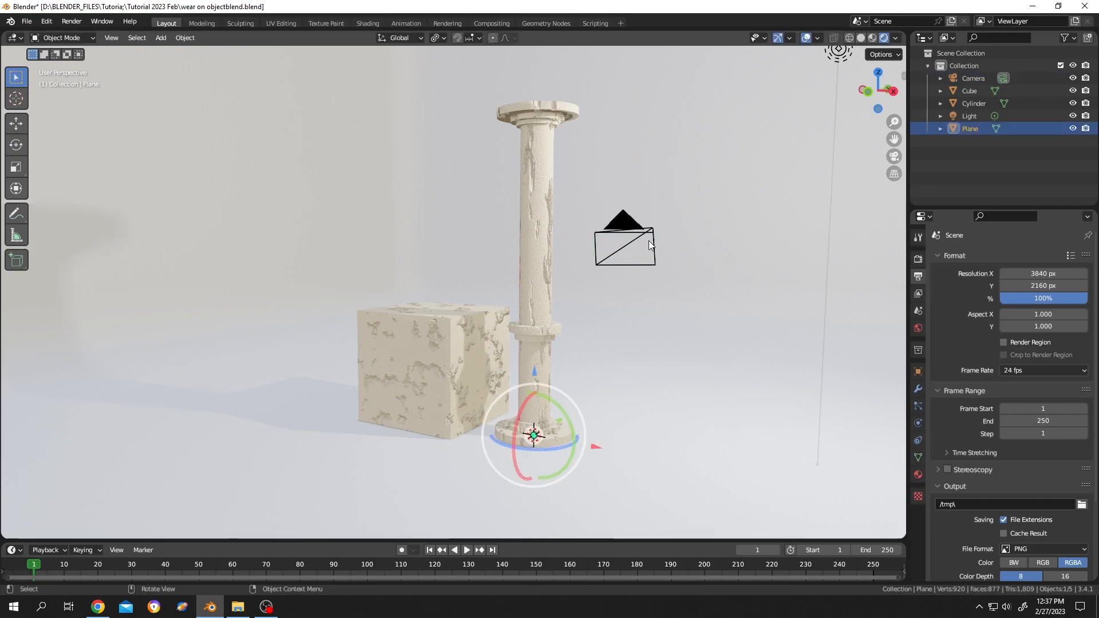
Switch the viewport to look through the new camera.
left_click(111, 37)
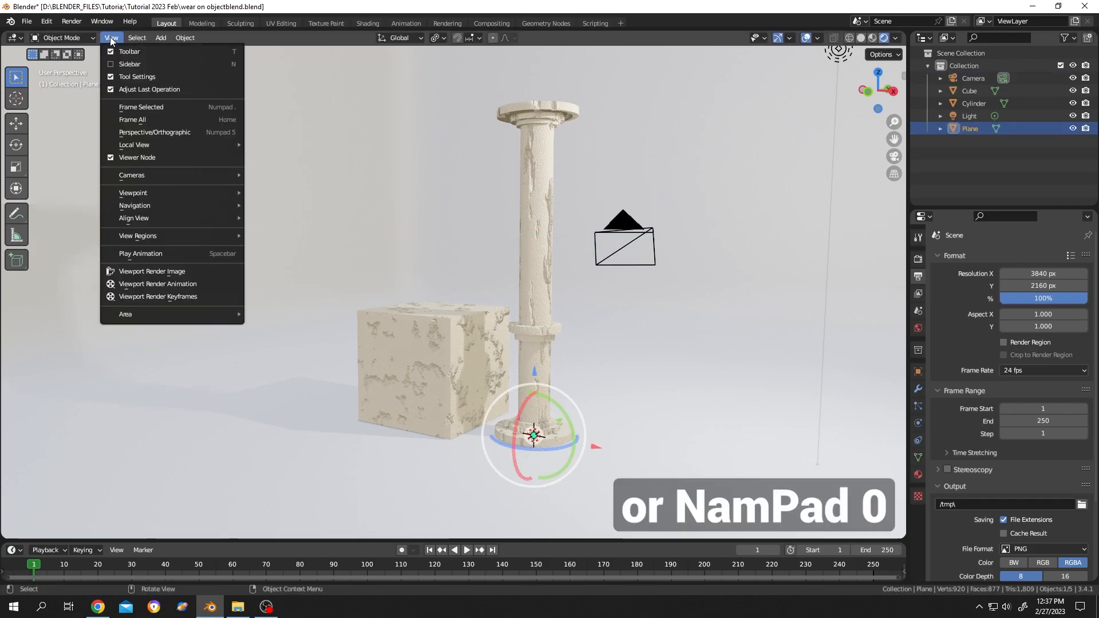
mouse_move(132, 192)
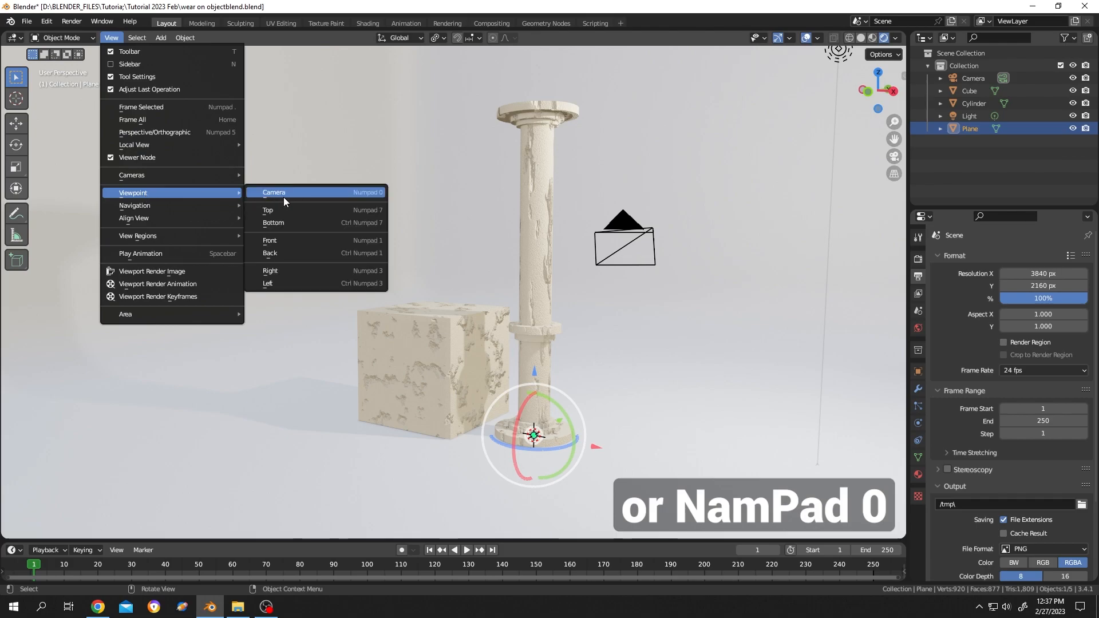
left_click(273, 193)
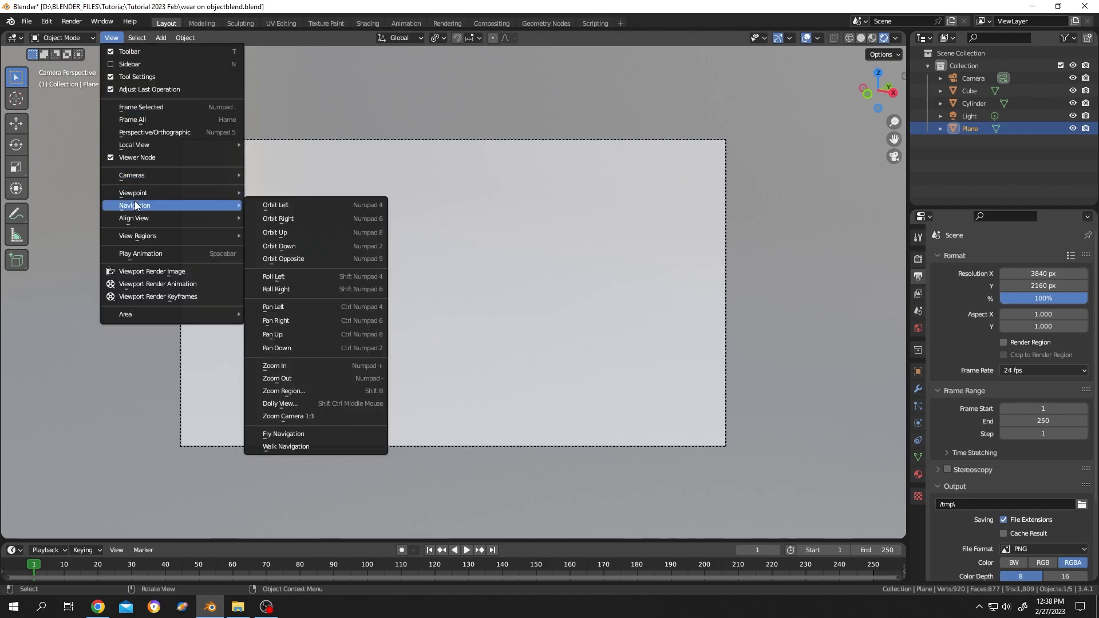
Fly the camera with Walk Navigation until the cube and column are framed.
left_click(283, 433)
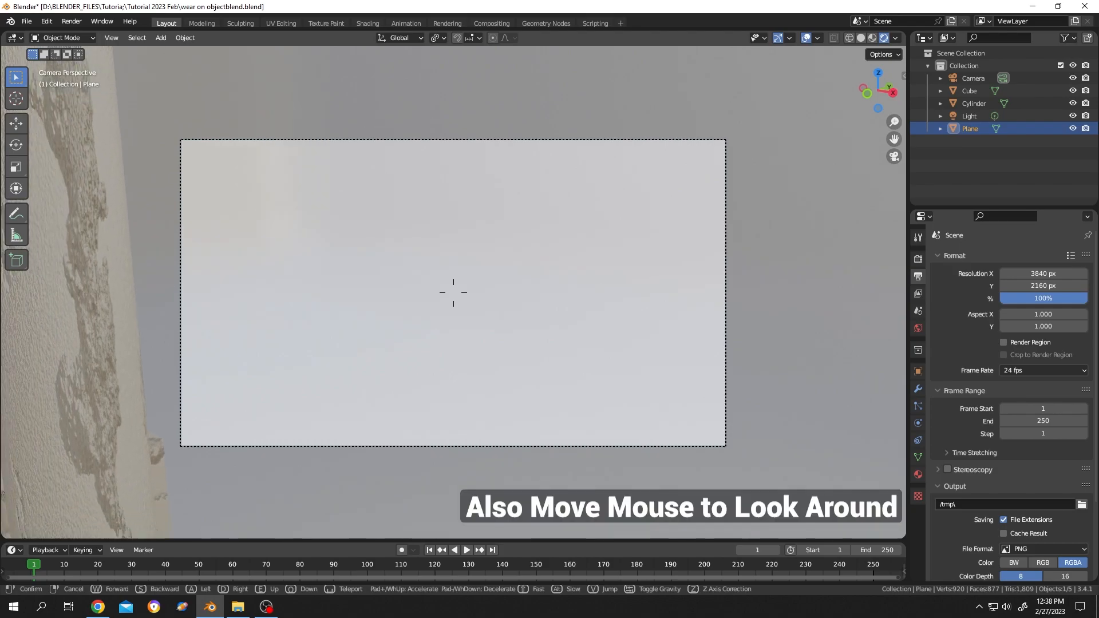
mouse_move(452, 293)
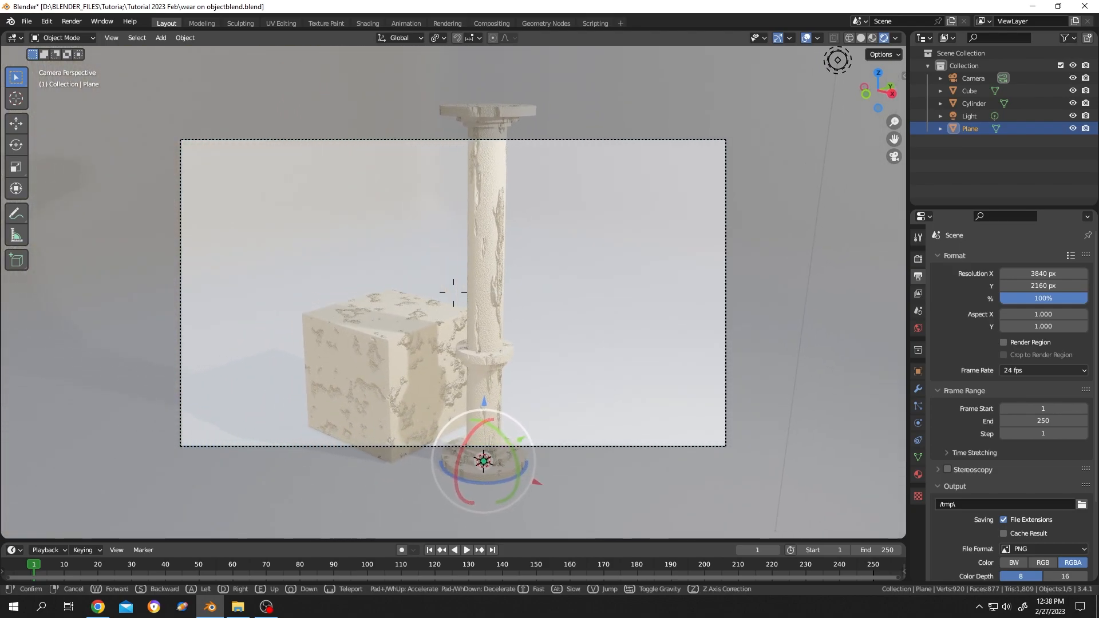
key("e")
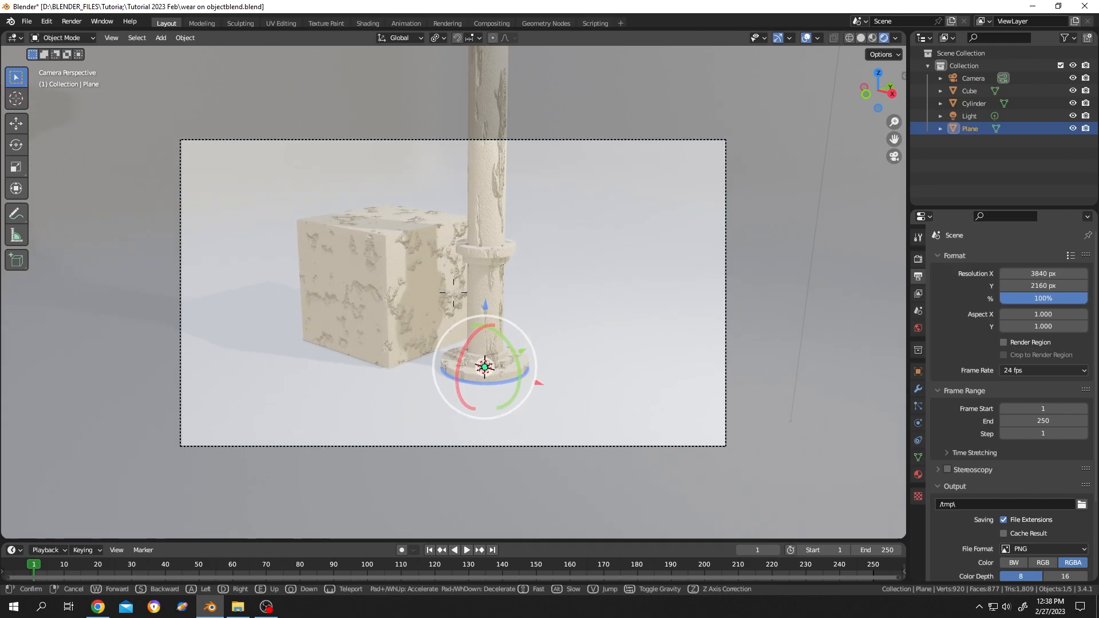
key("d")
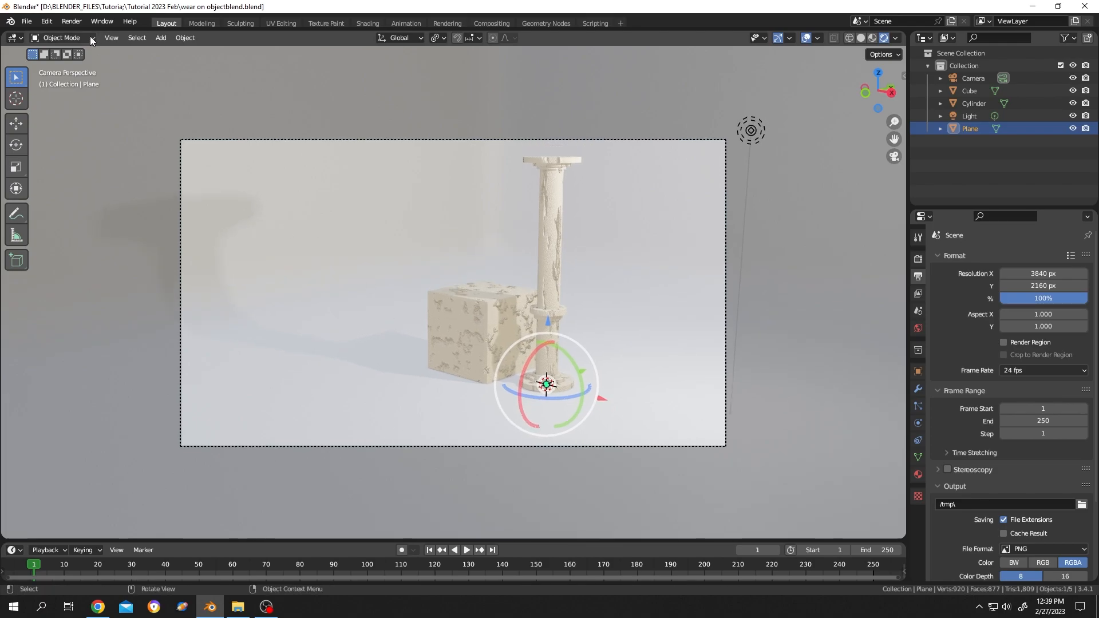
Render a still image of the scene from the new camera.
left_click(69, 21)
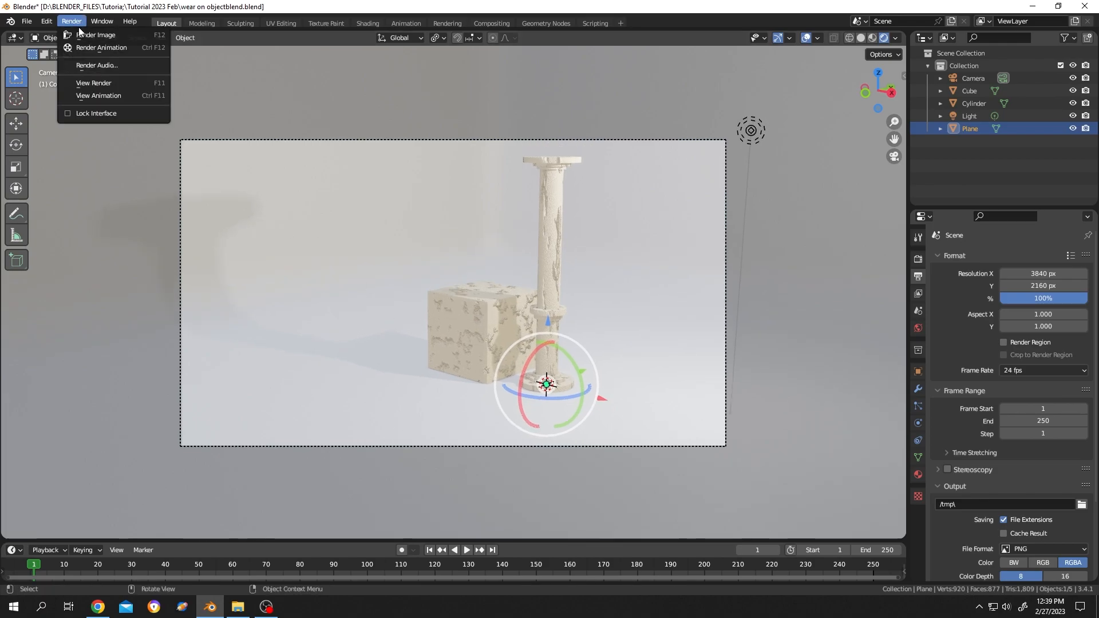
left_click(96, 35)
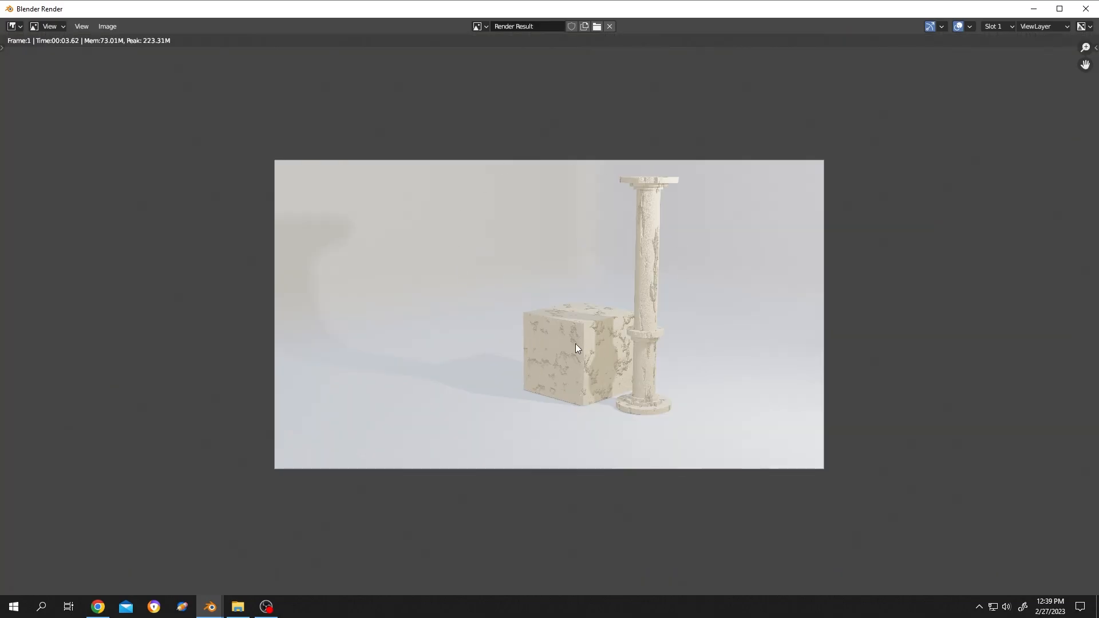
mouse_move(255, 82)
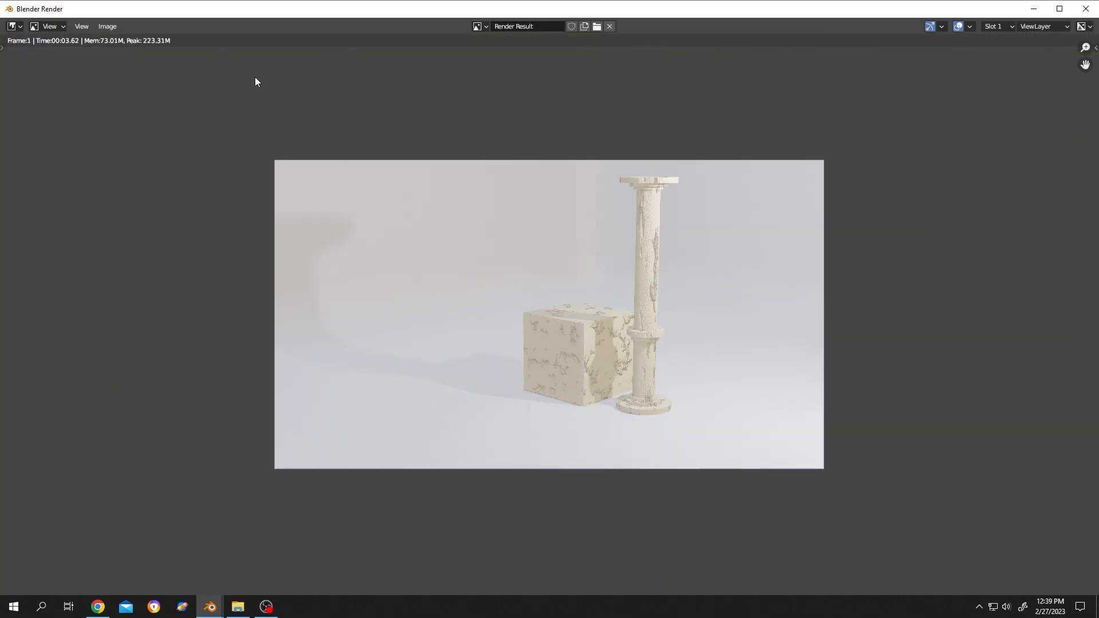
Save the render as blender_tutorial.png in E:\project\Feb2023 and open it in Photo Viewer.
left_click(106, 26)
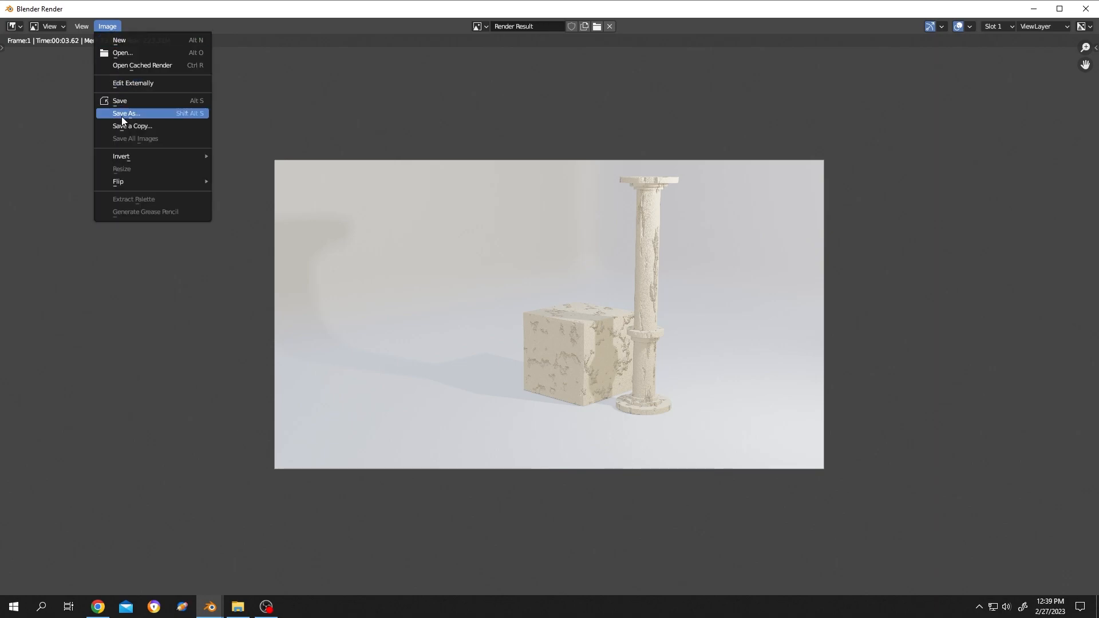
left_click(126, 112)
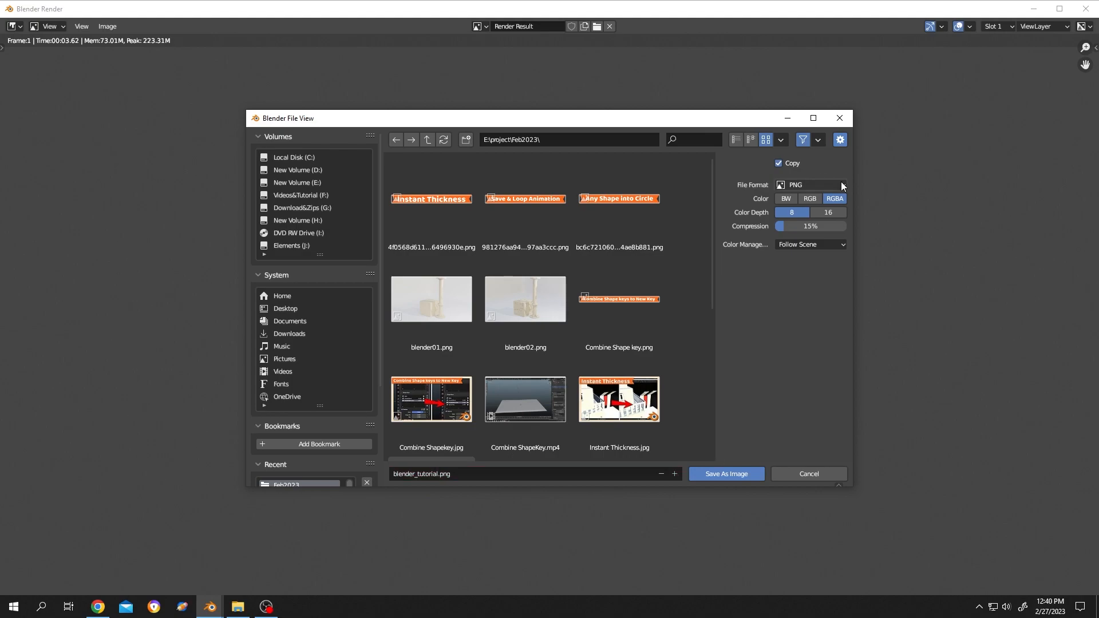
mouse_move(809, 338)
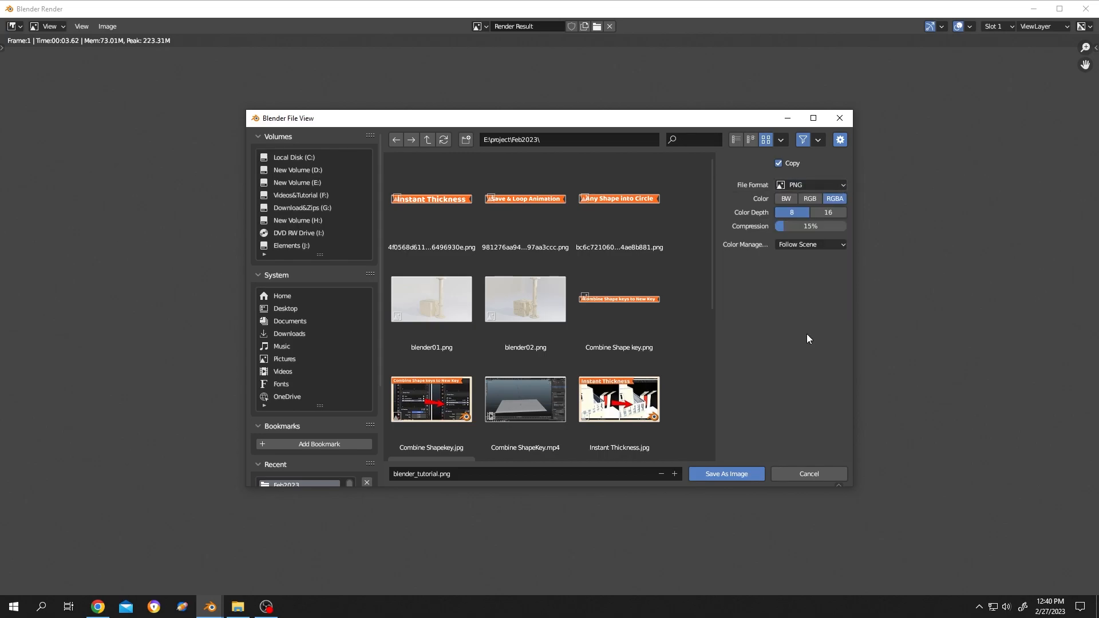
left_click(726, 474)
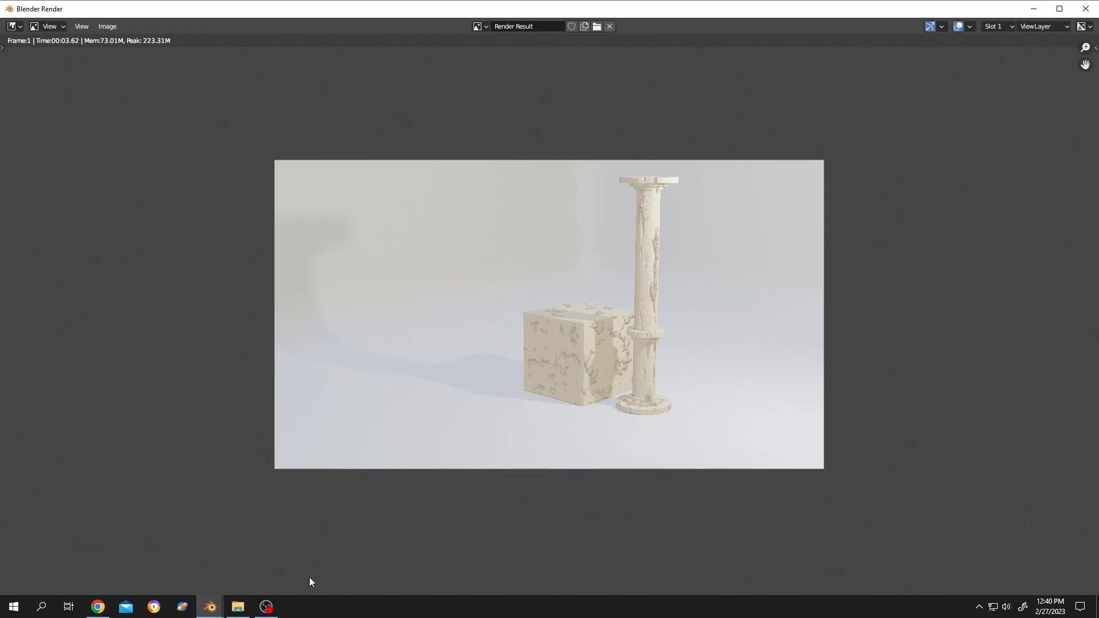
left_click(237, 607)
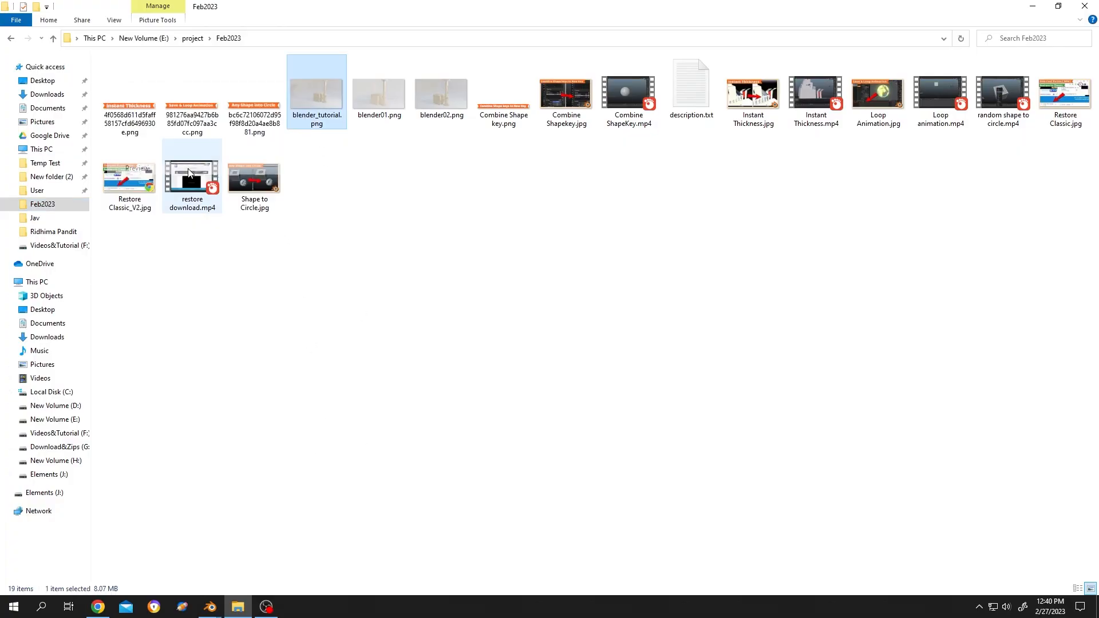
double_click(315, 86)
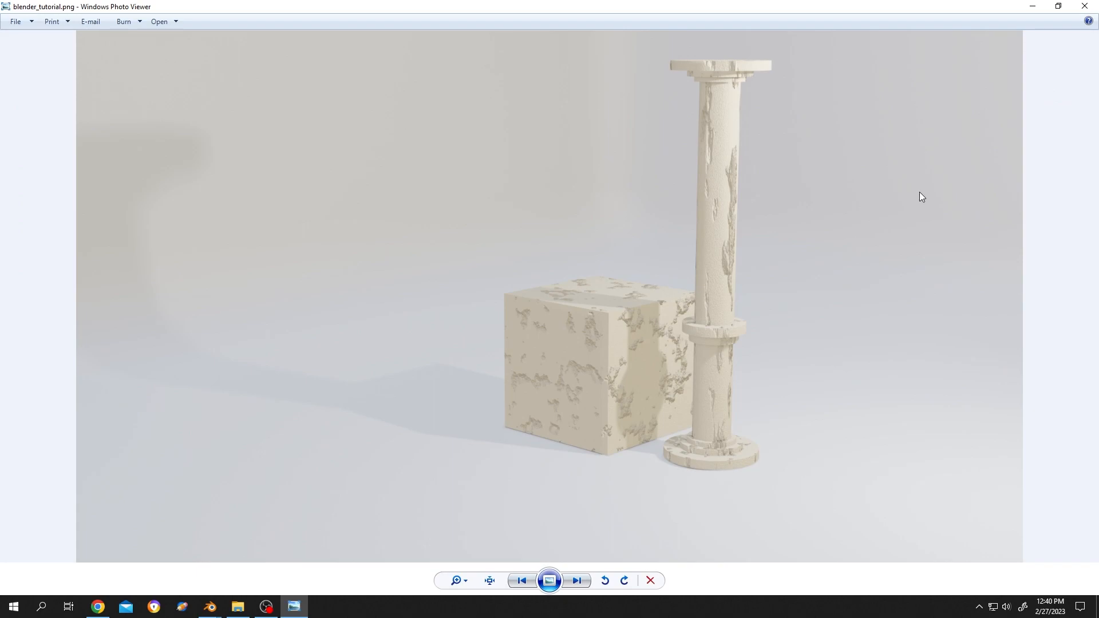
mouse_move(287, 89)
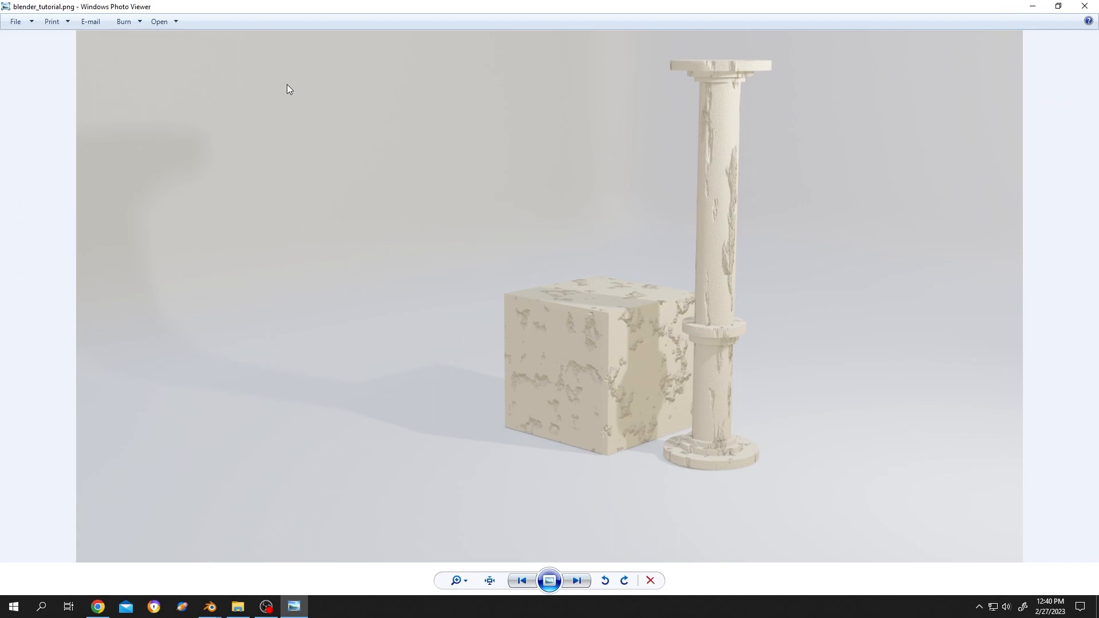